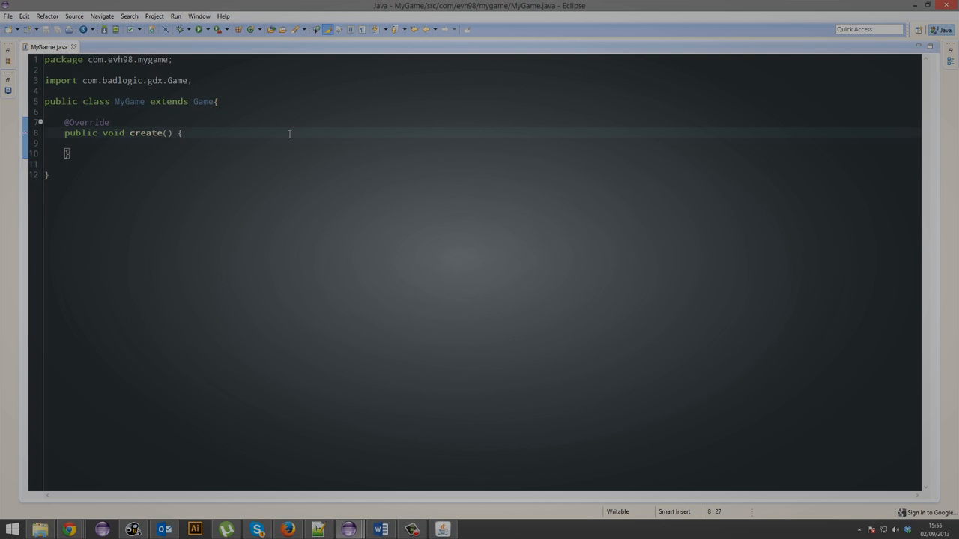
Step: Declare 'public GameScreen game_screen;' above create() in MyGame.java
text(p)
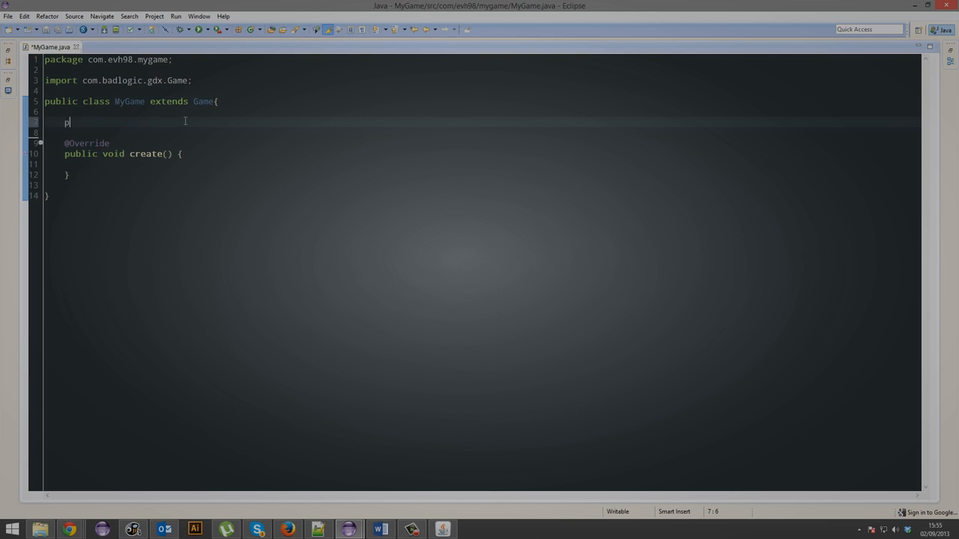
text(ublic)
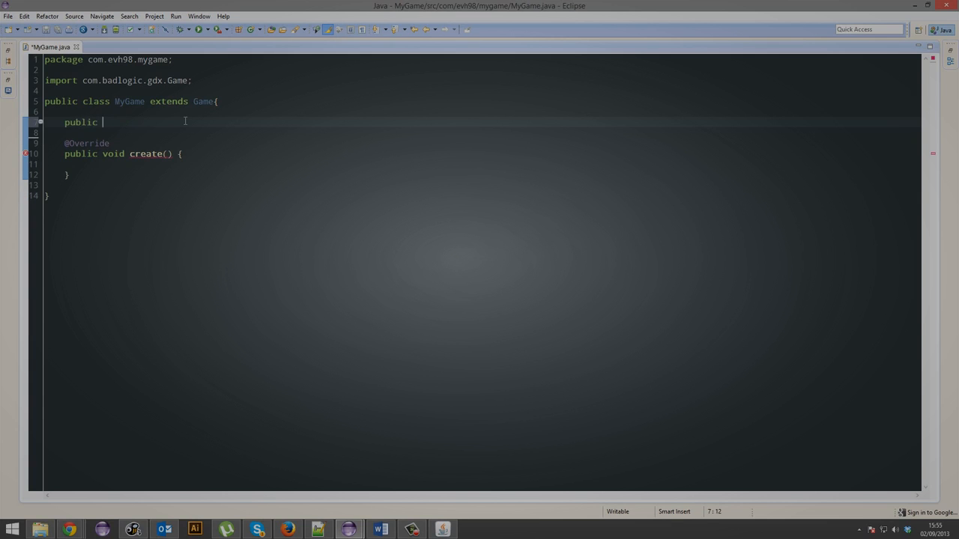
text(Ga)
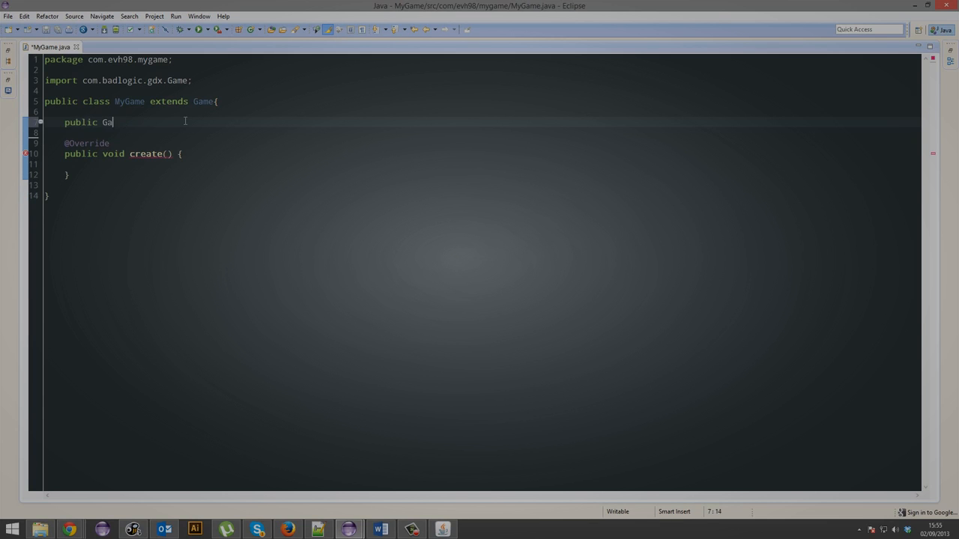
text(meScreen)
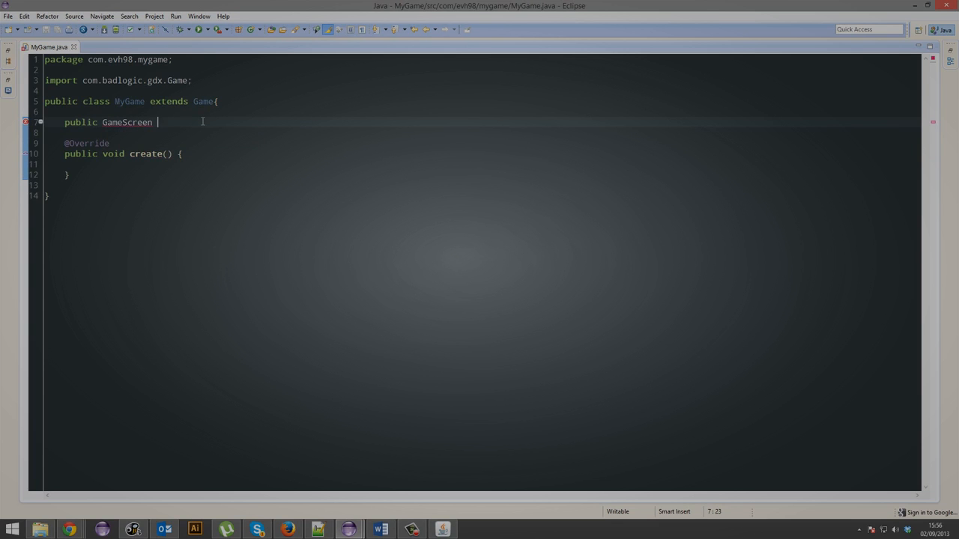
text(game)
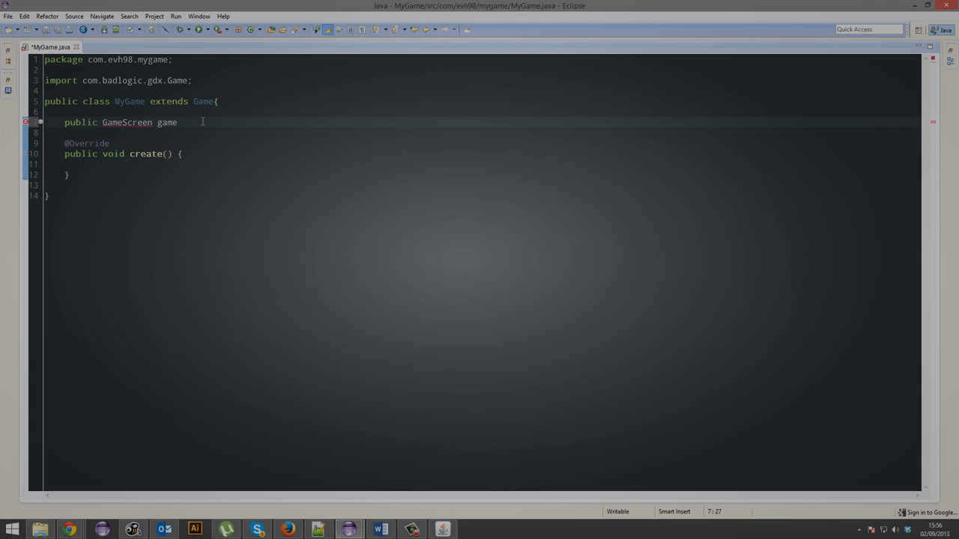
text(_screen;)
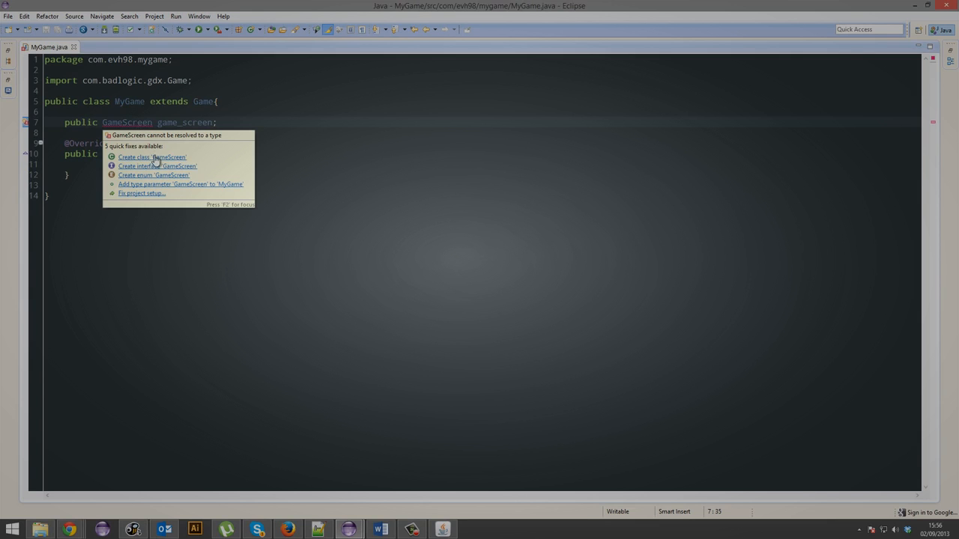
Step: Create class GameScreen implementing the imported libGDX Screen, with unimplemented method stubs added
click(148, 156)
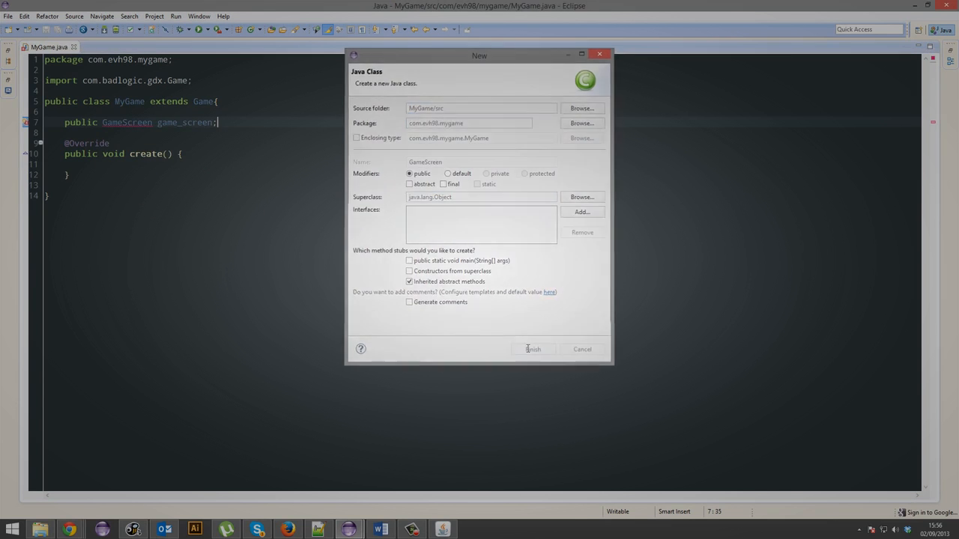
click(533, 349)
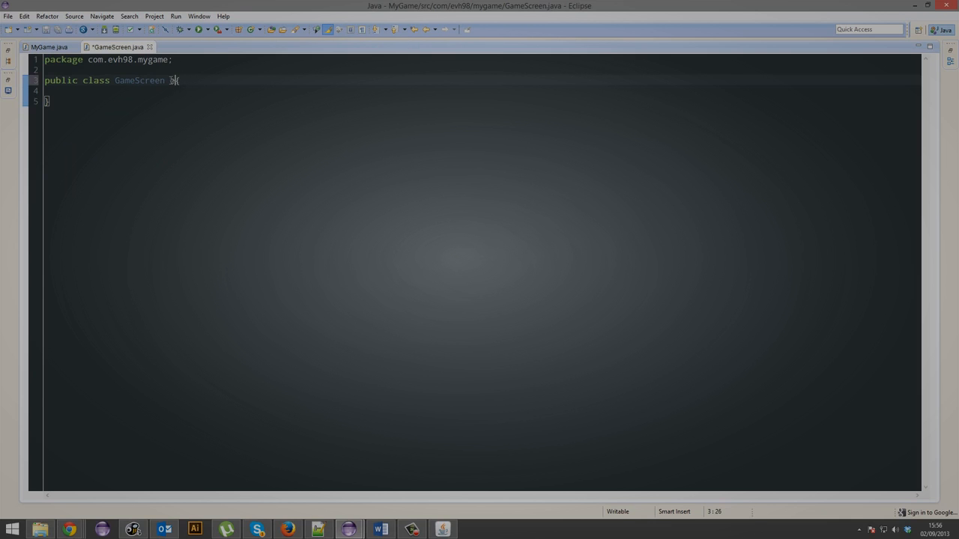
text(implements)
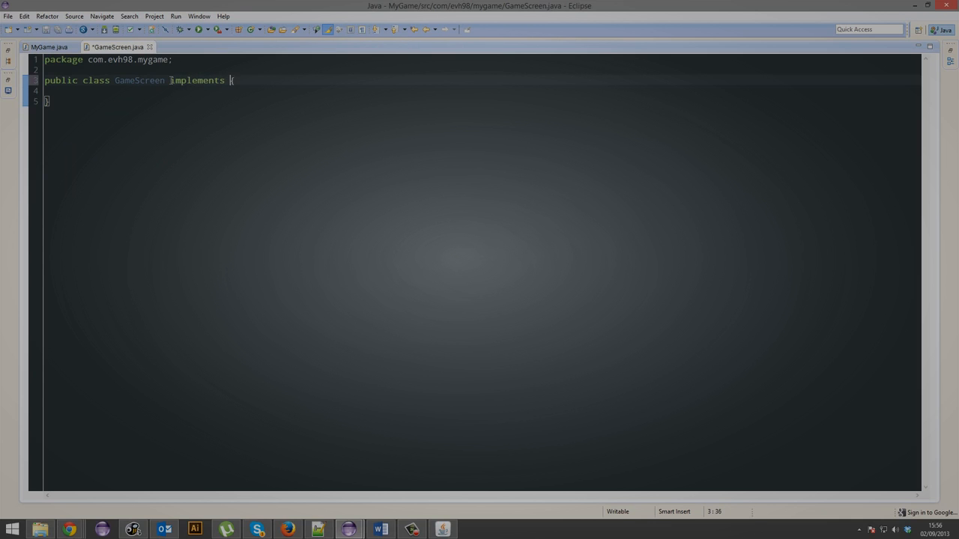
text(Screen)
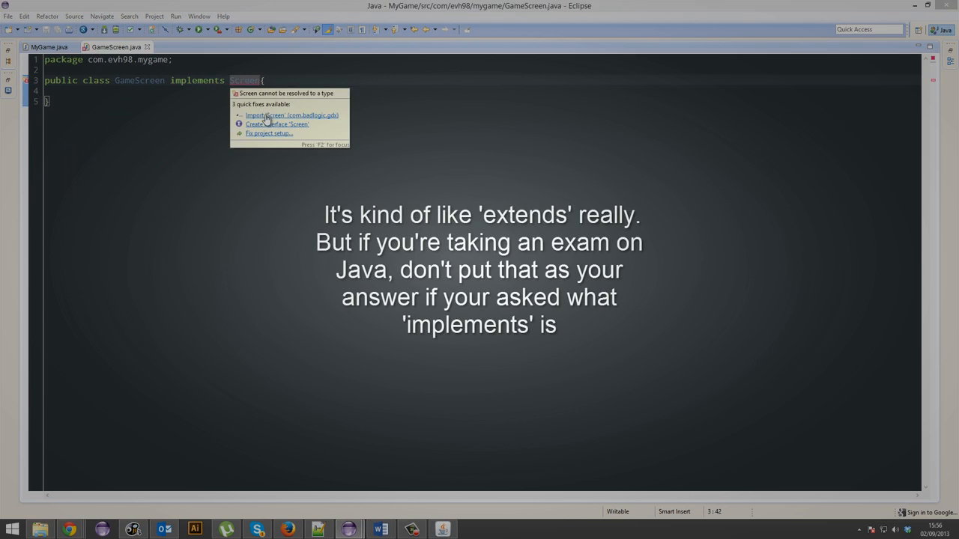
click(278, 114)
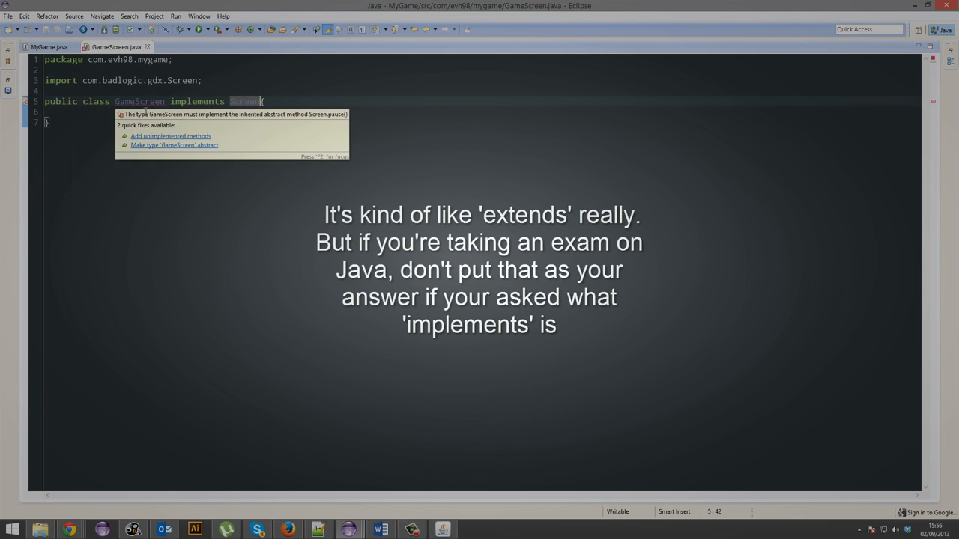
click(170, 135)
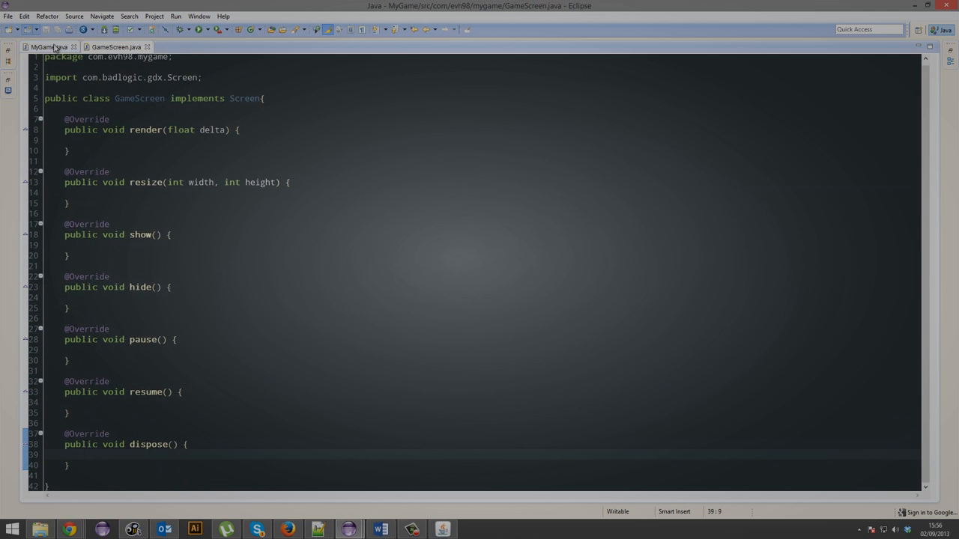
Step: In MyGame's create(), write 'game_screen = new GameScreen(this);' and 'setScreen(game_screen);'
click(48, 47)
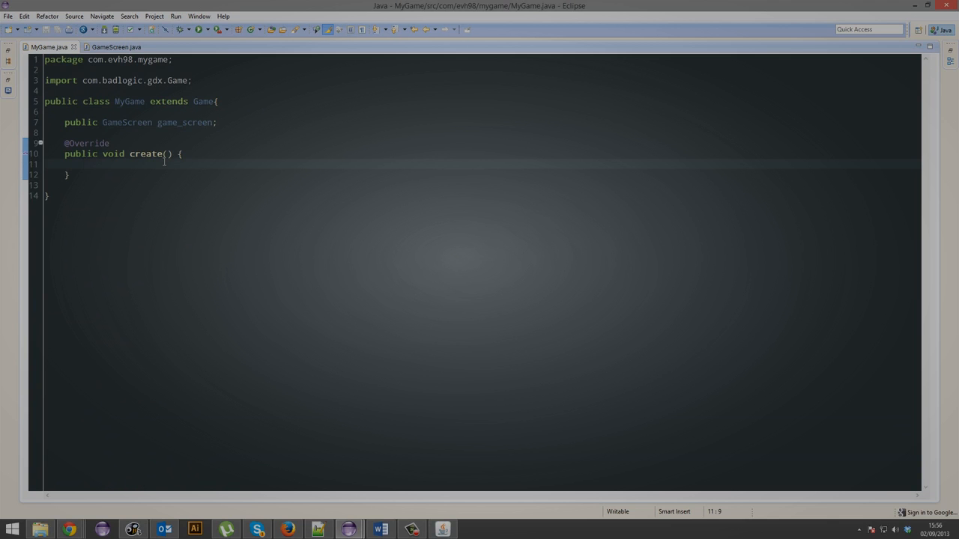
text(game_screen)
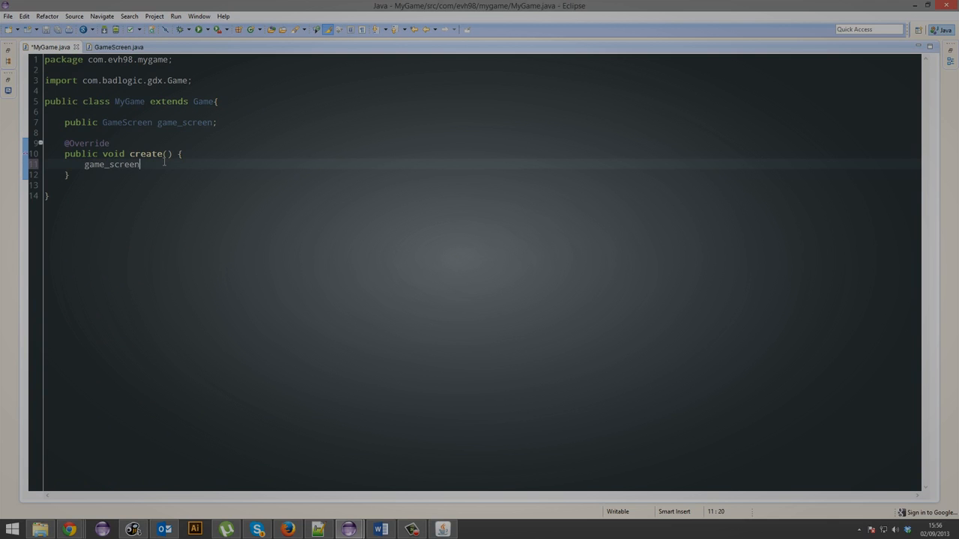
text(= new GameScree()
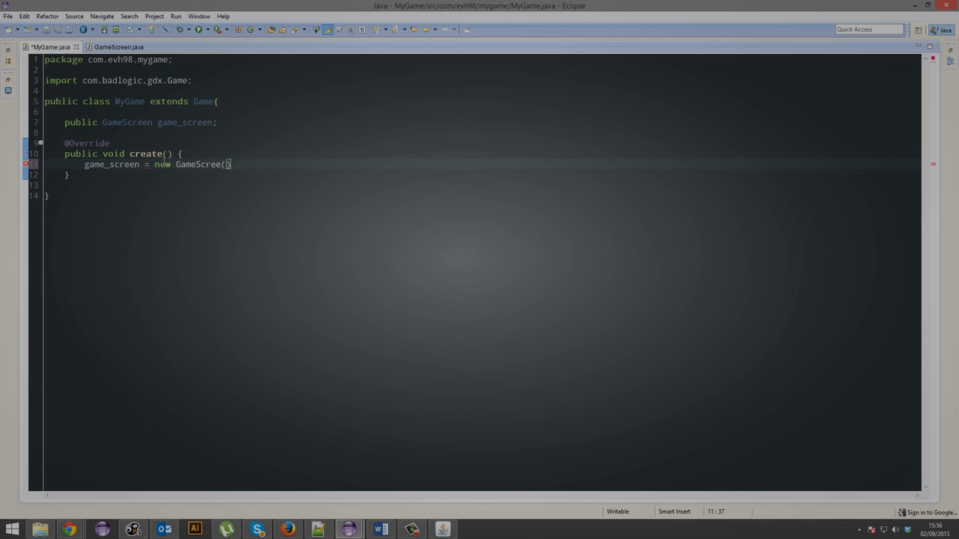
text(this)
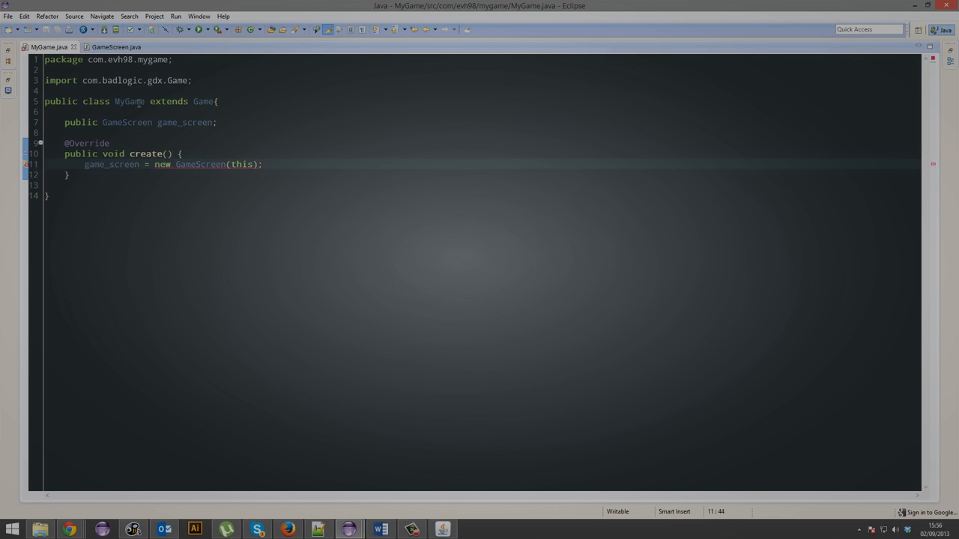
double_click(129, 101)
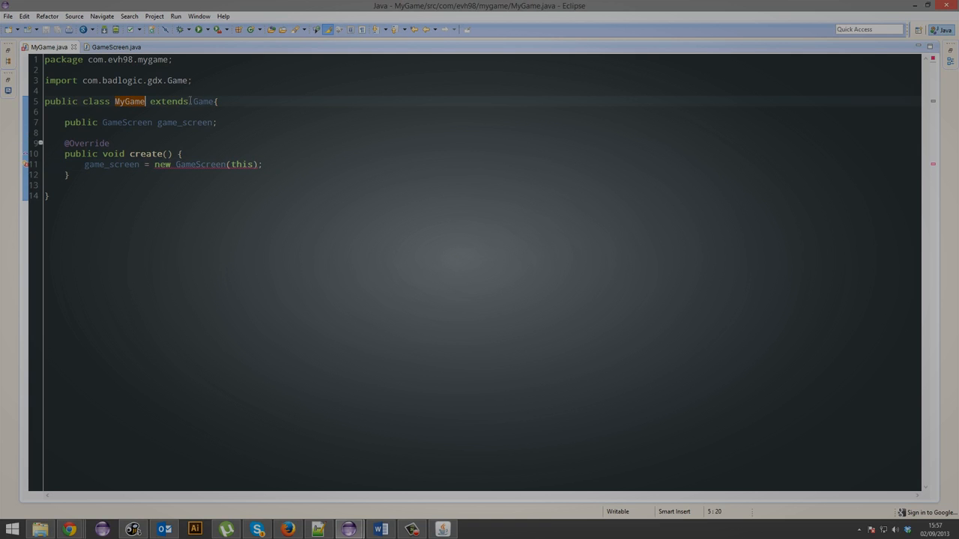
click(264, 164)
text(setScreen()
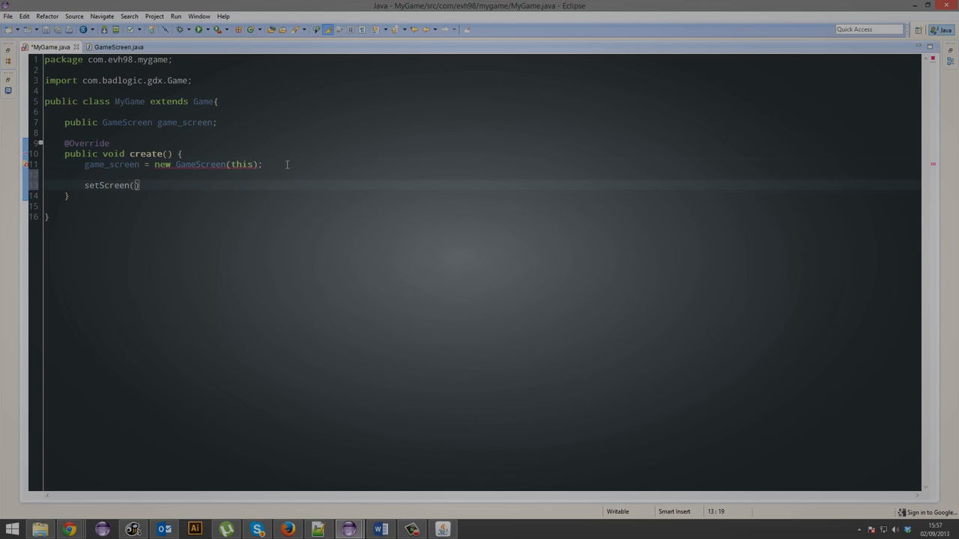
text(game_screen)
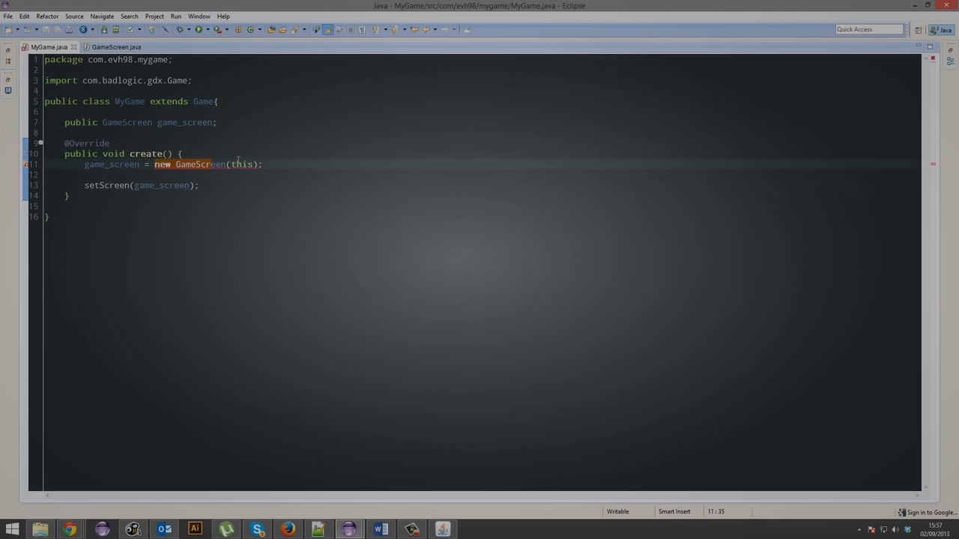
Step: Add a 'public GameScreen(MyGame game){ }' constructor to GameScreen, then return to MyGame.java
click(112, 46)
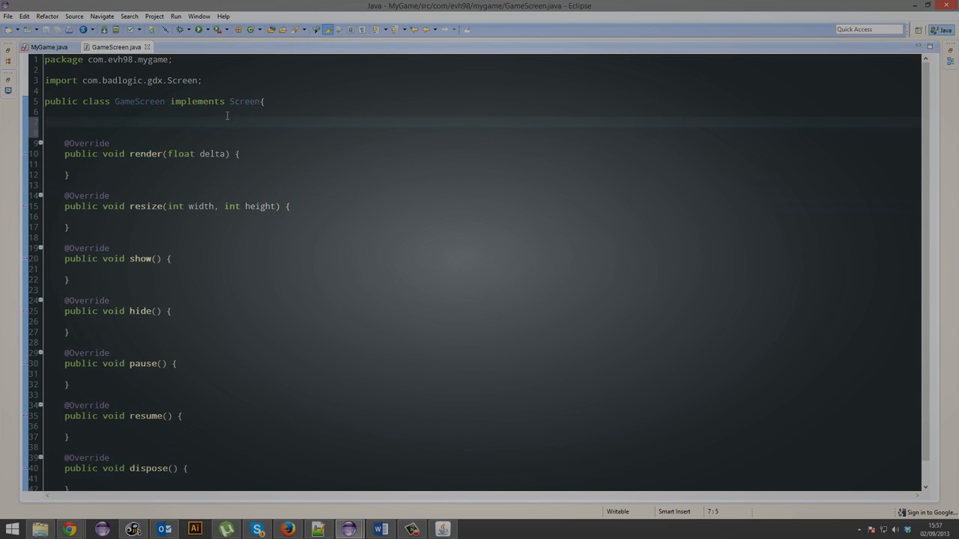
text(public GameScreen)
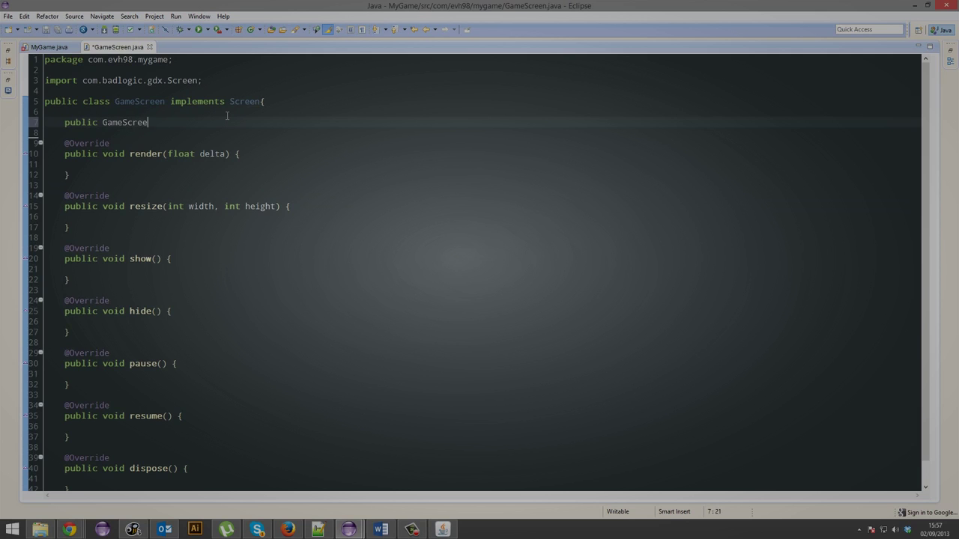
text(())
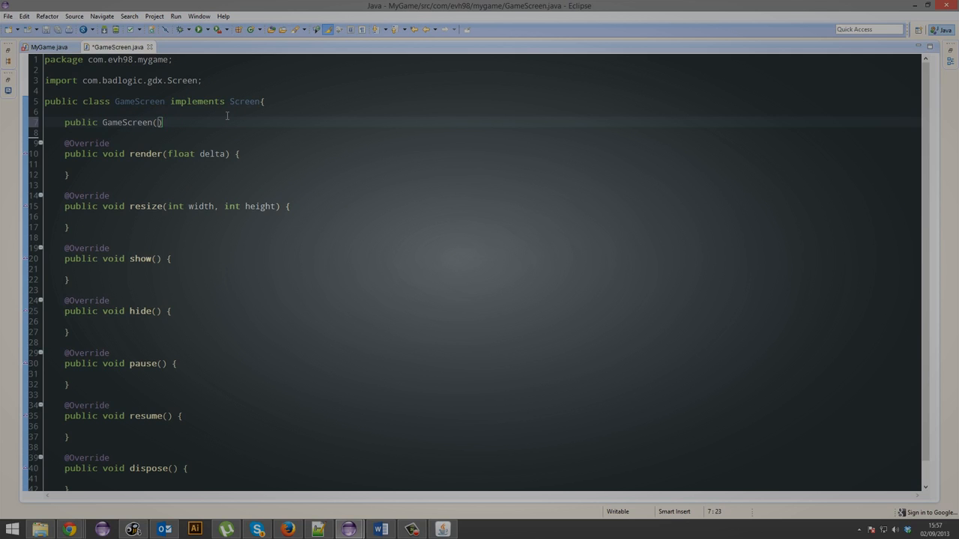
text(MyGame game)
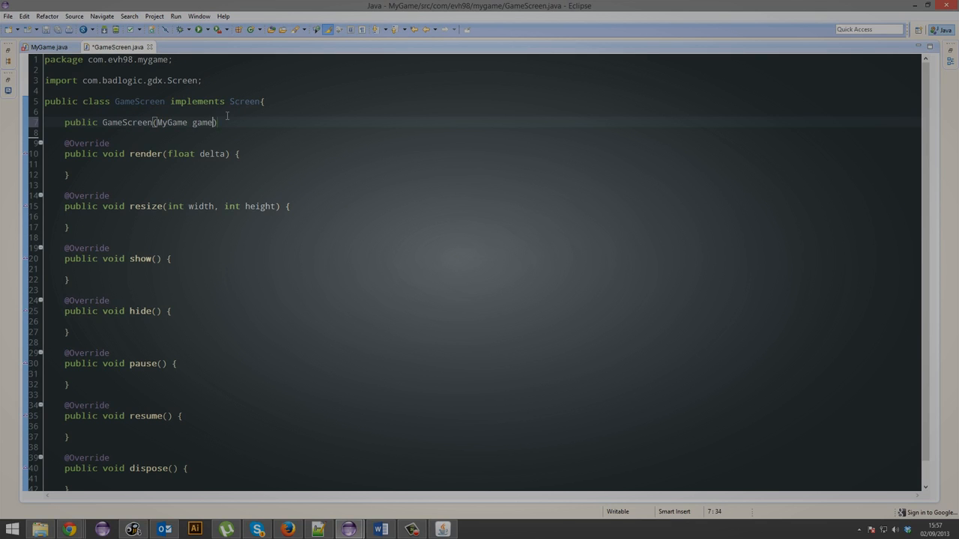
text({)
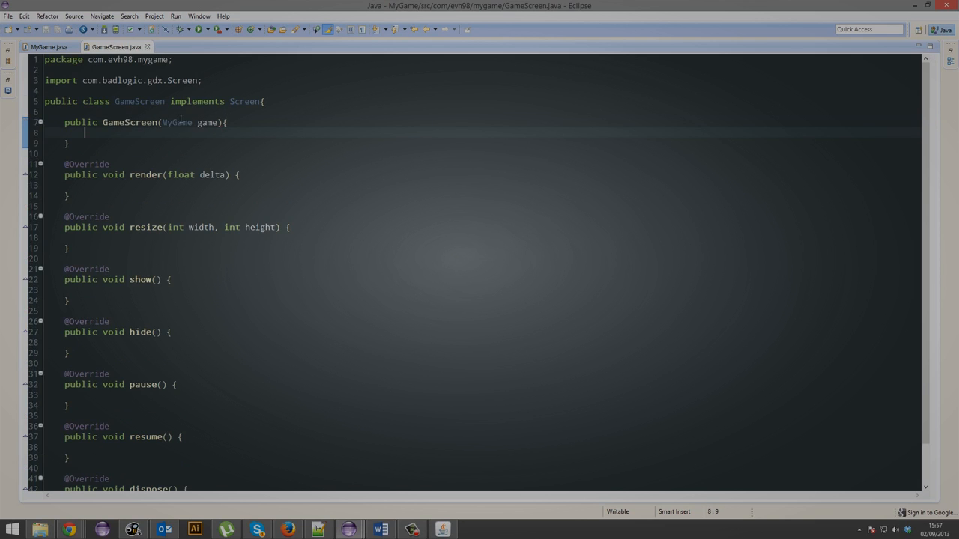
click(47, 46)
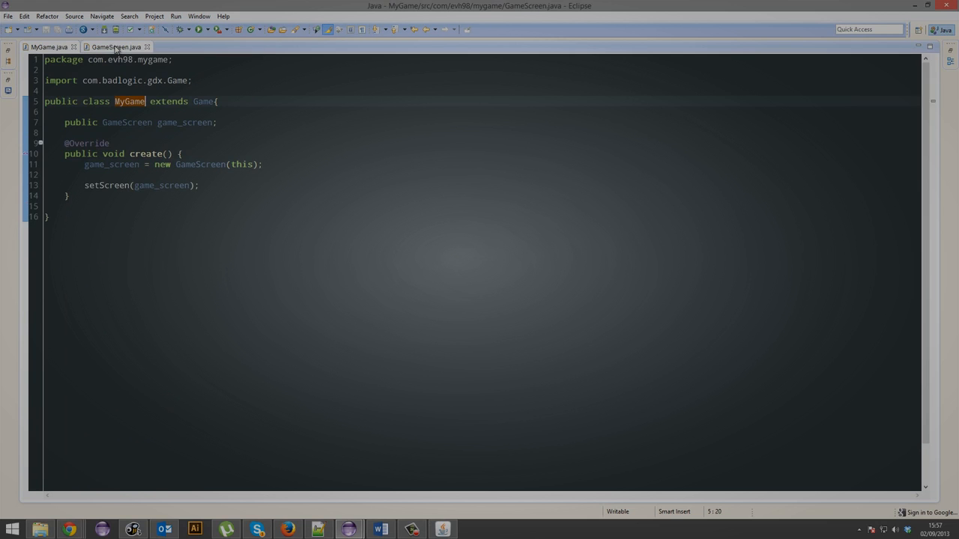
Step: Add 'private MyGame game;' to GameScreen and begin 'this.game' in the constructor
click(111, 47)
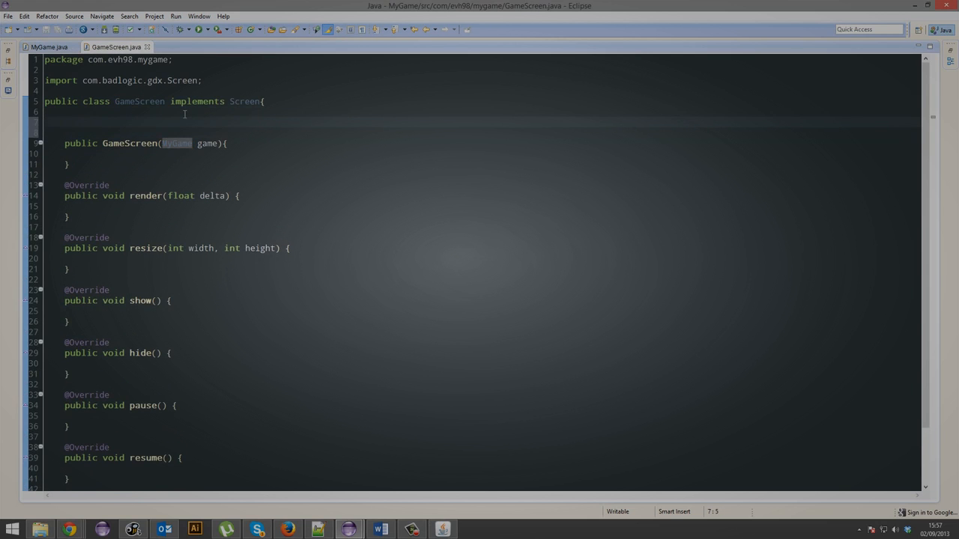
text(private)
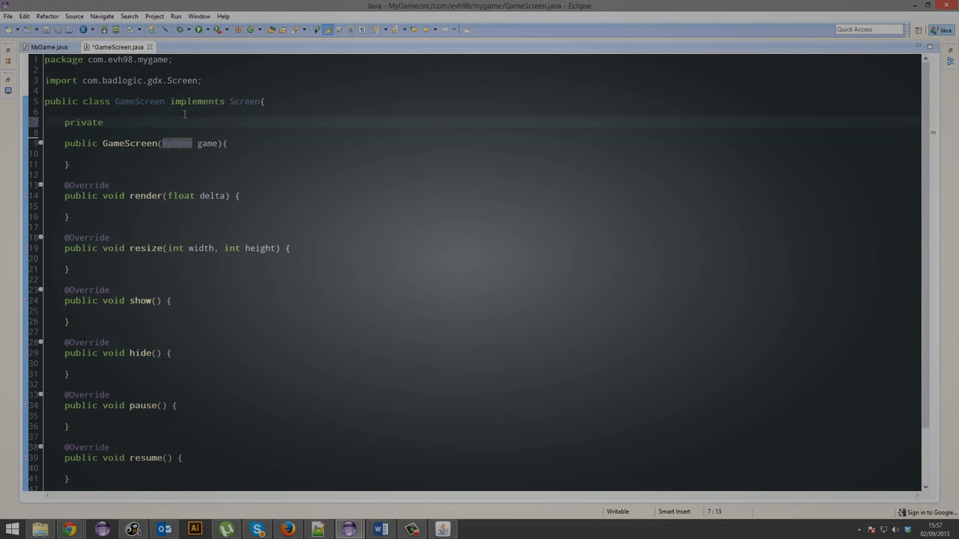
text(MyGame gam)
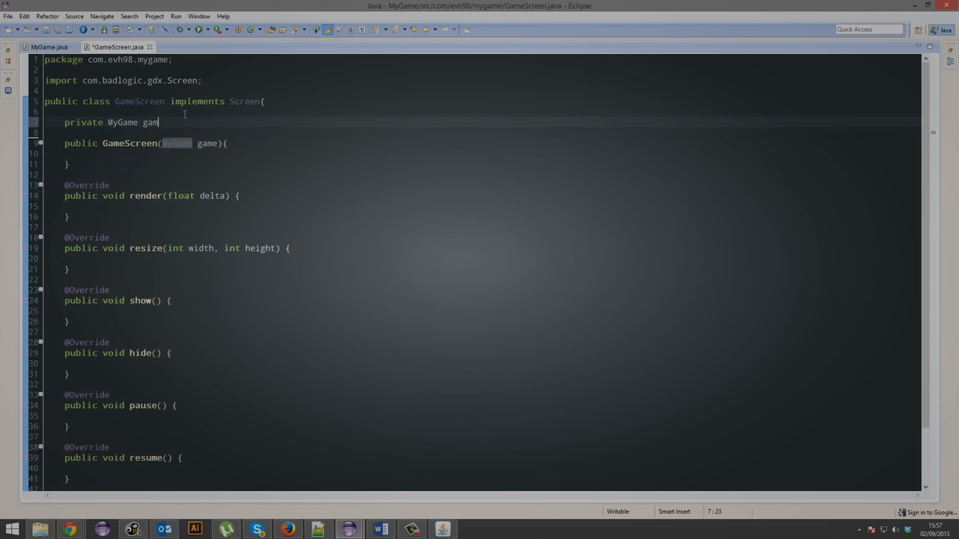
text(e;)
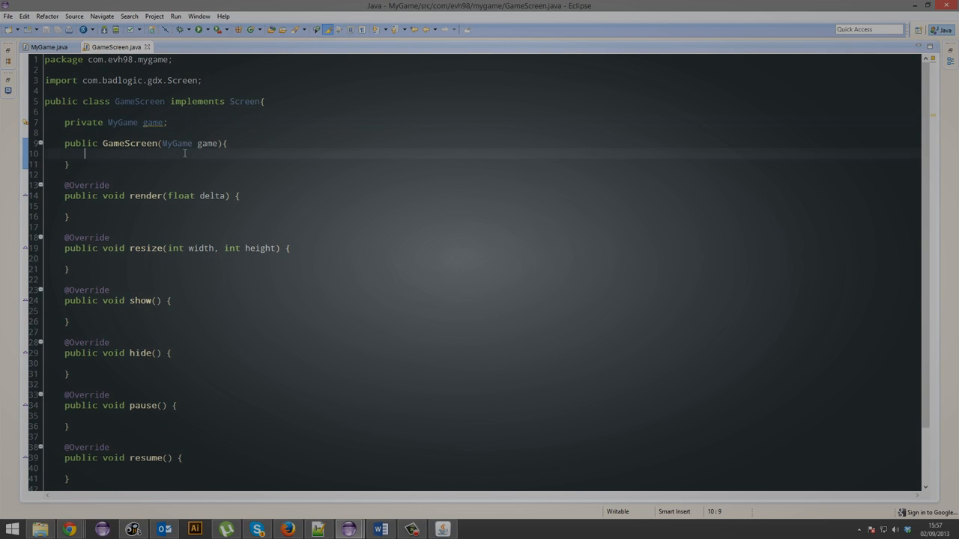
text(this.game)
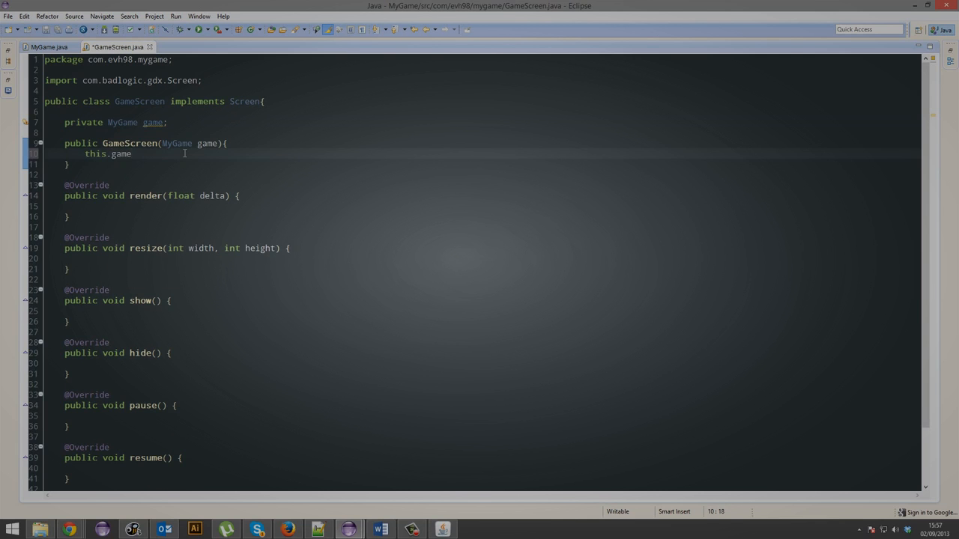
Step: Complete the GameScreen constructor with 'this.game = game;'
text(= game;)
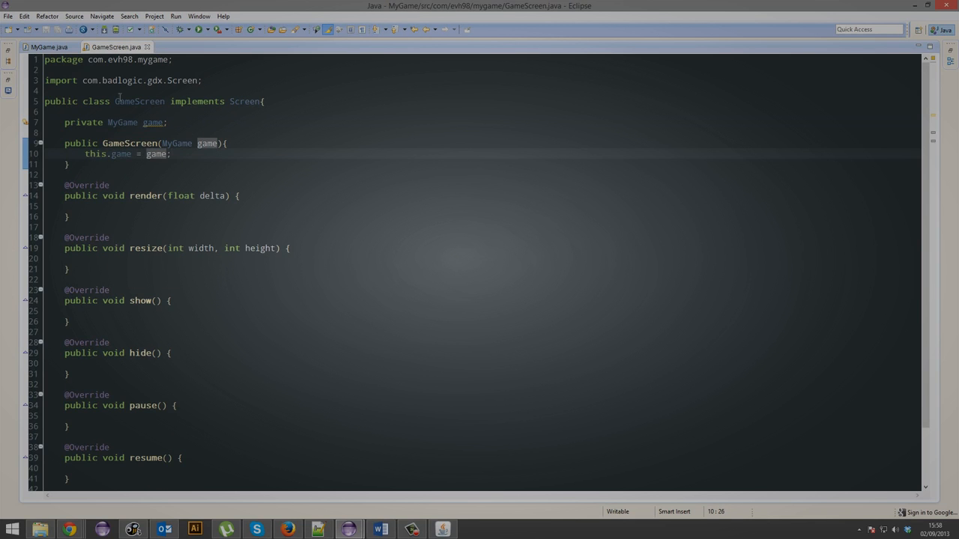
click(45, 46)
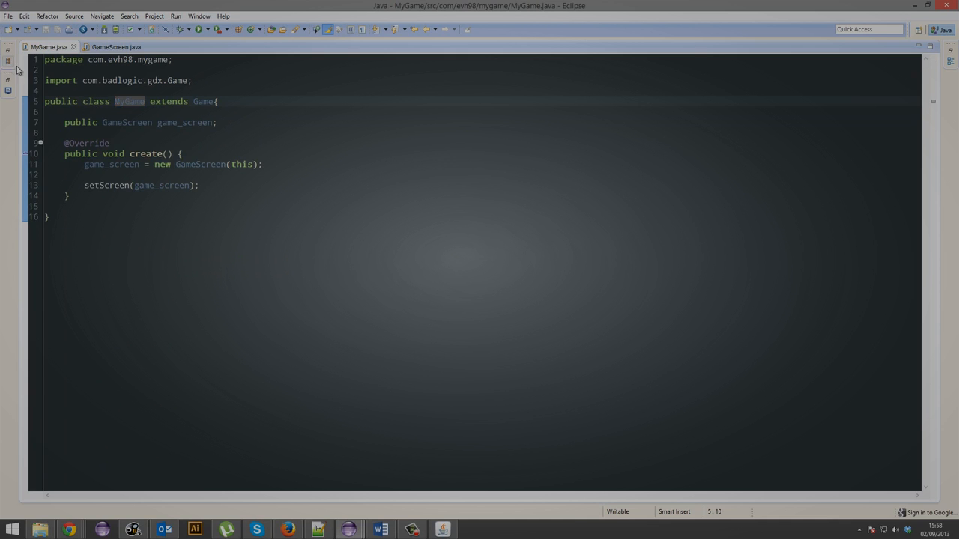
click(9, 60)
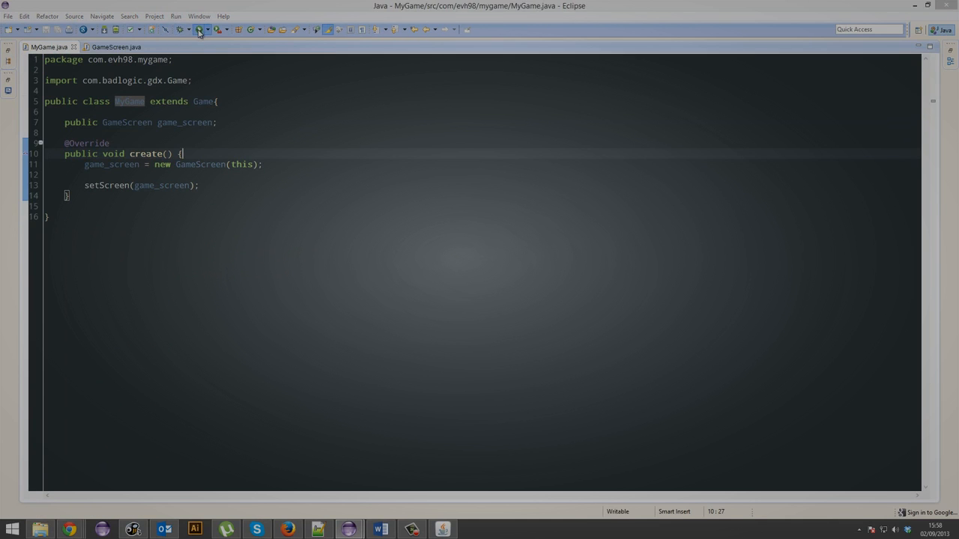
Step: Open the MyGame-desktop project's Main.java launcher from the Package Explorer
click(201, 33)
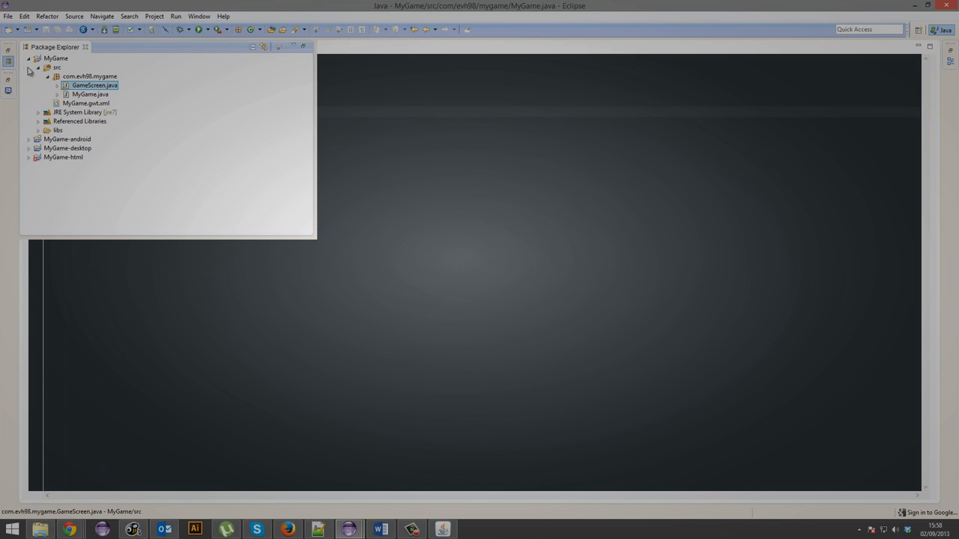
click(32, 56)
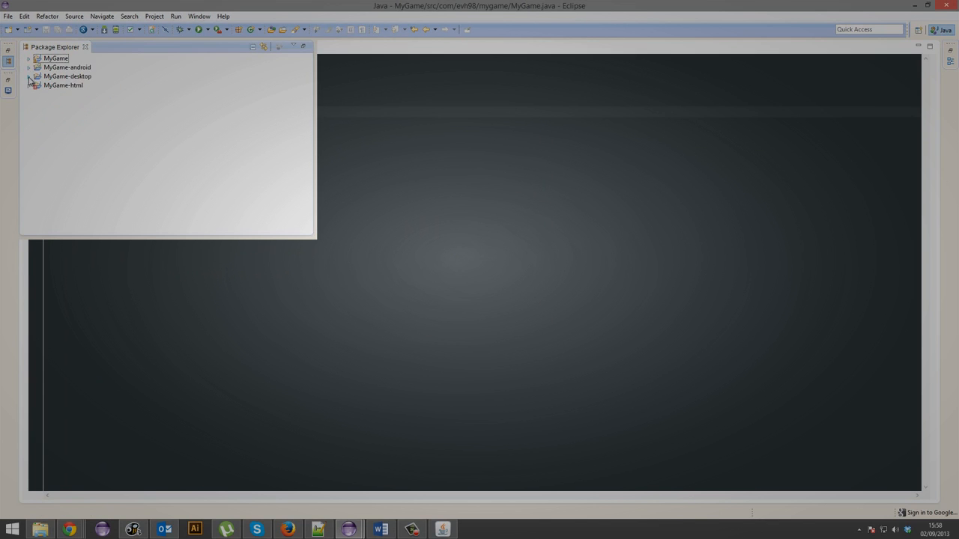
click(31, 76)
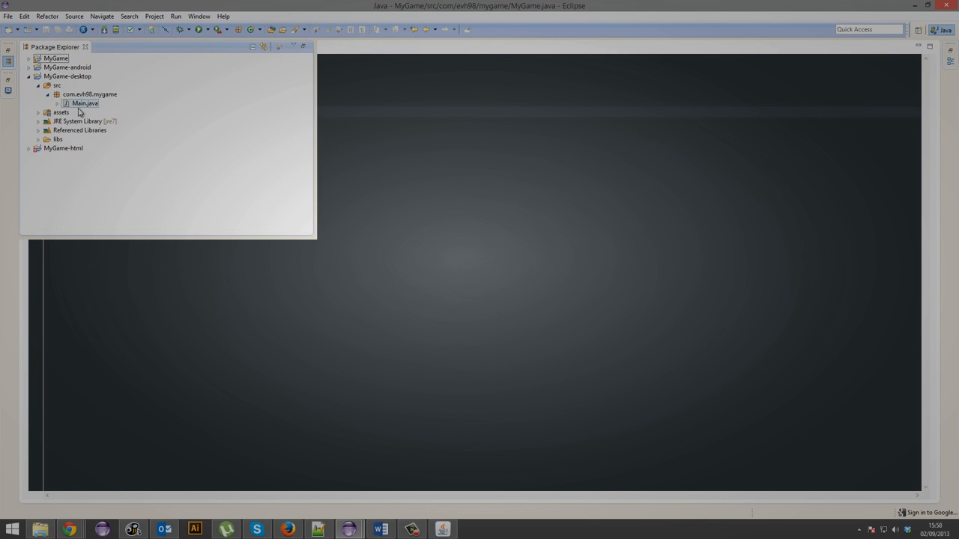
double_click(84, 103)
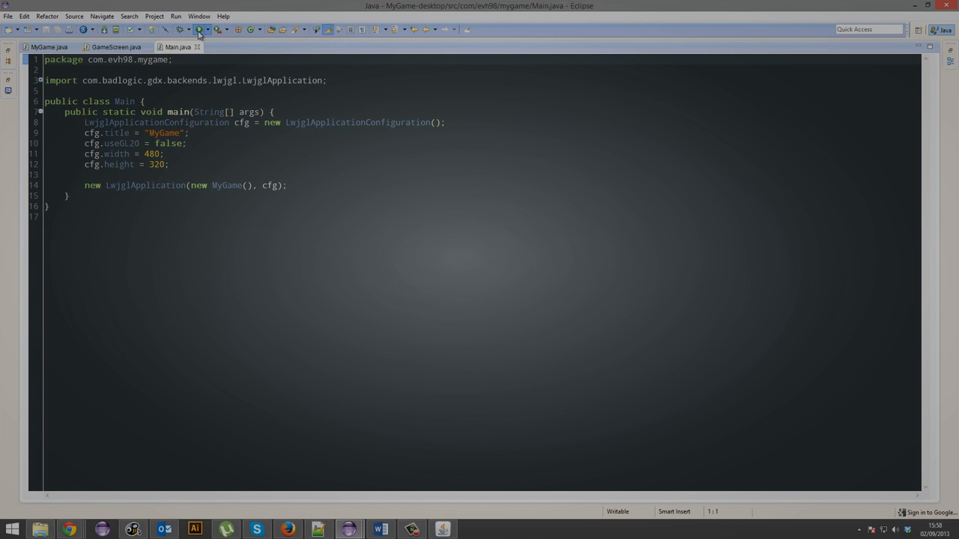
click(193, 30)
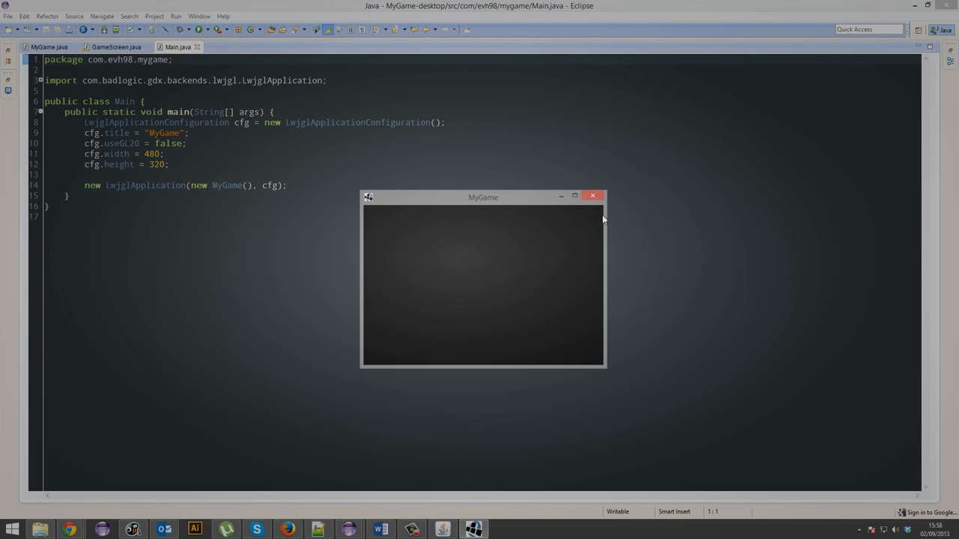
click(593, 196)
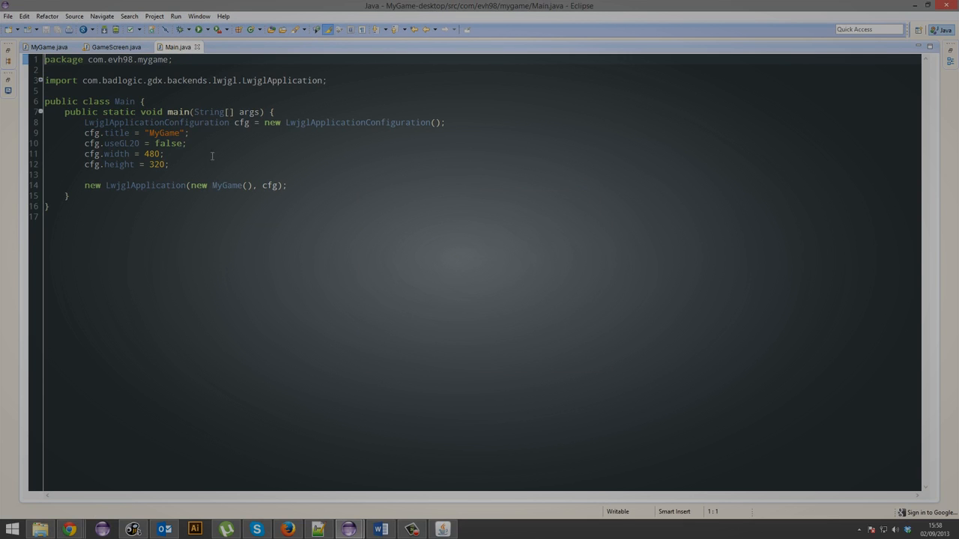
double_click(164, 133)
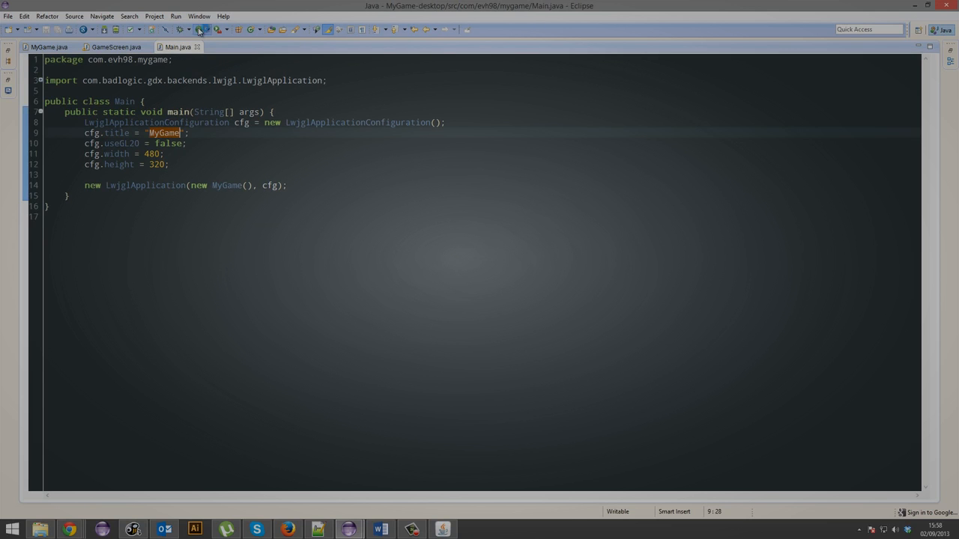
click(198, 29)
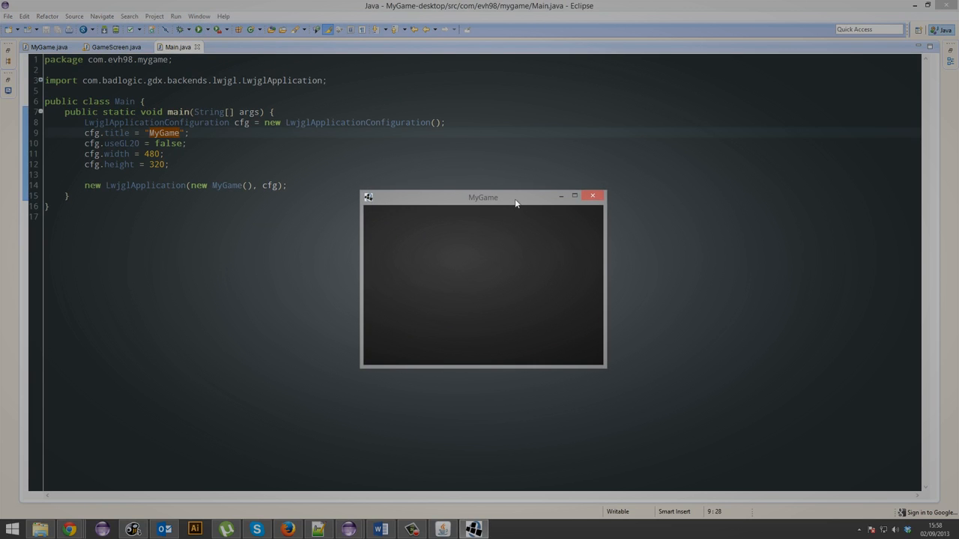
mouse_move(509, 202)
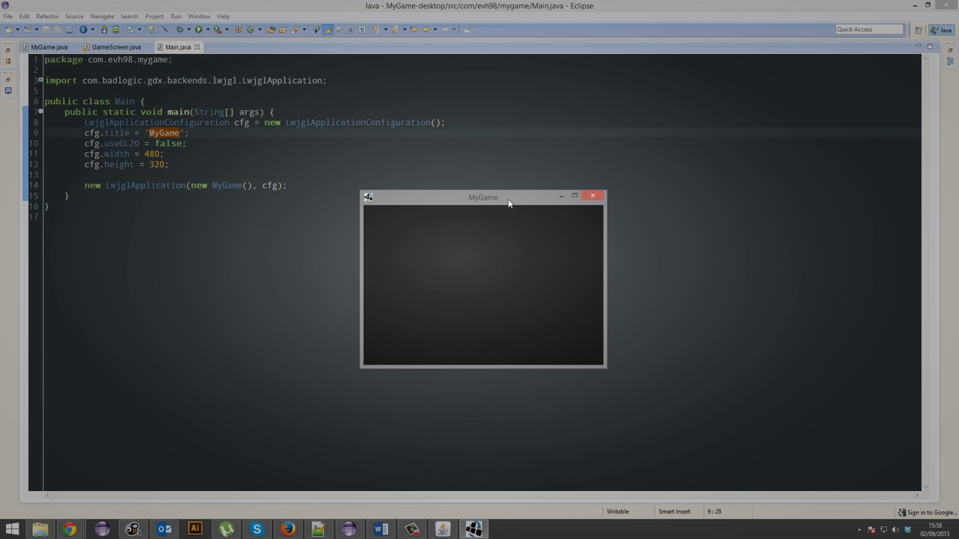
mouse_move(525, 217)
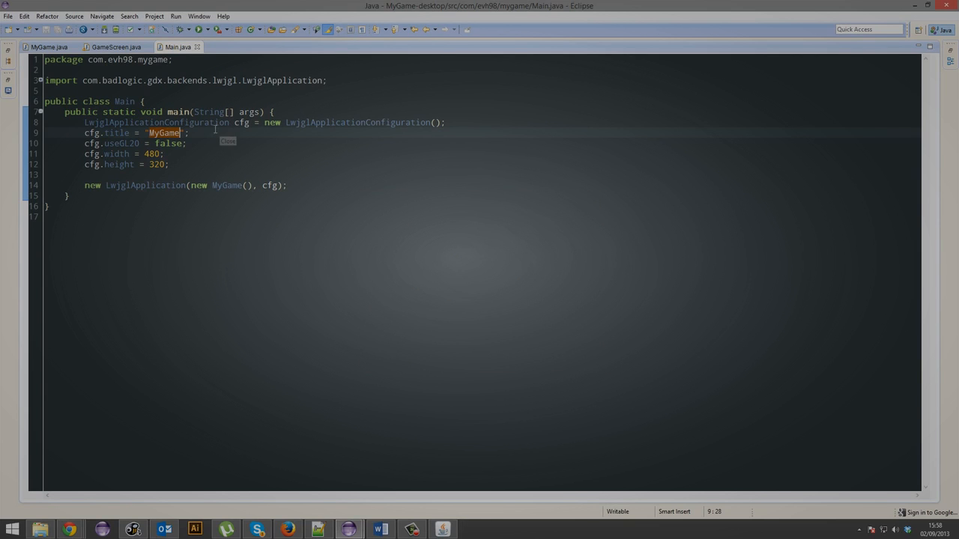
Step: Change cfg.useGL20 from false to true in Main.java and in MainActivity.java
text(tr)
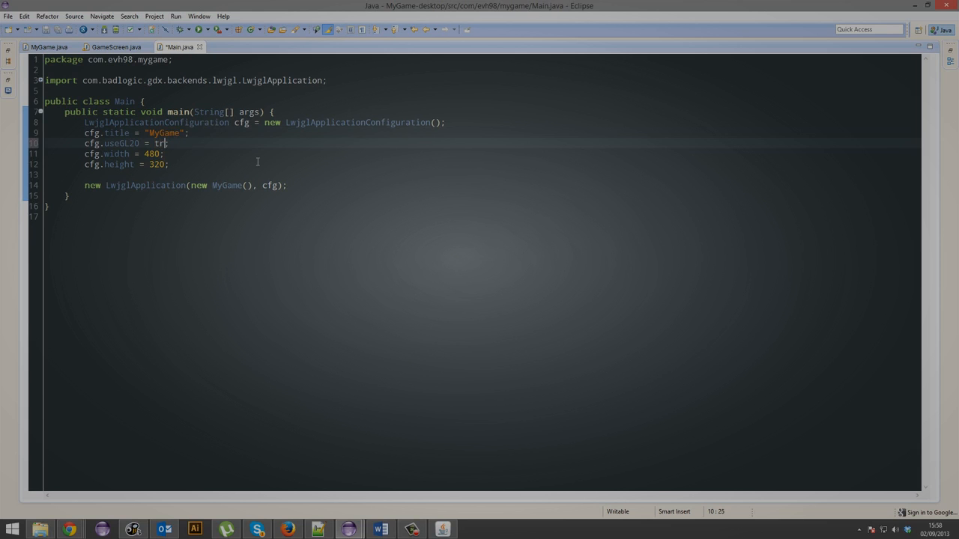
text(ue)
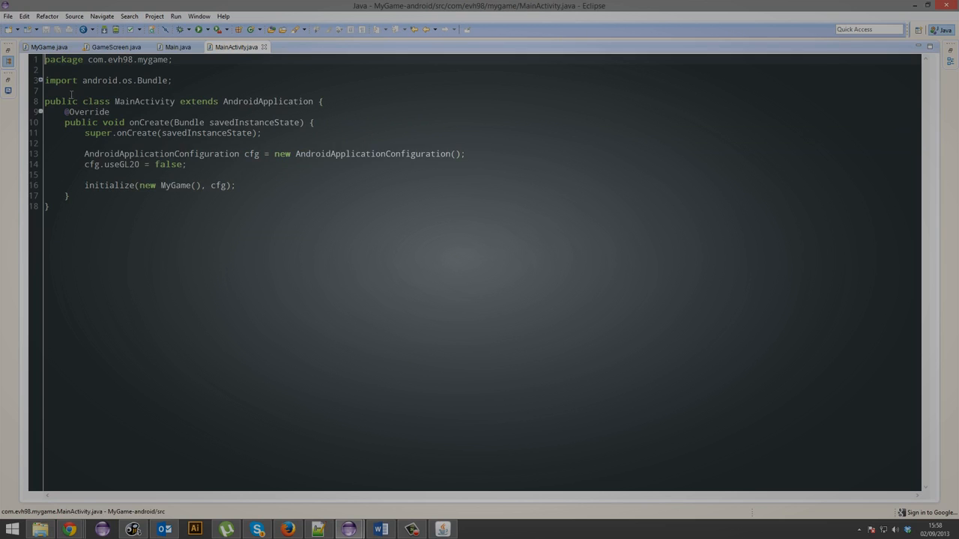
double_click(169, 164)
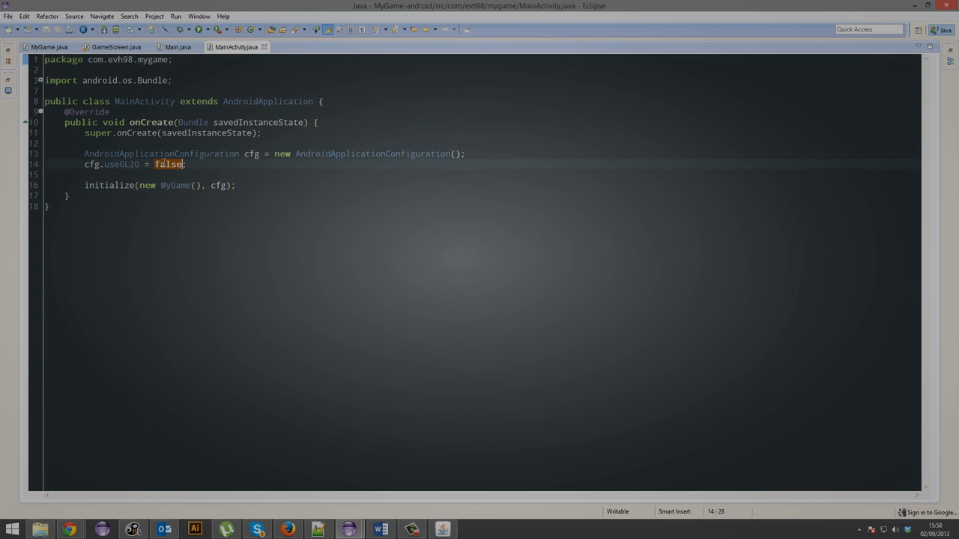
text(true;)
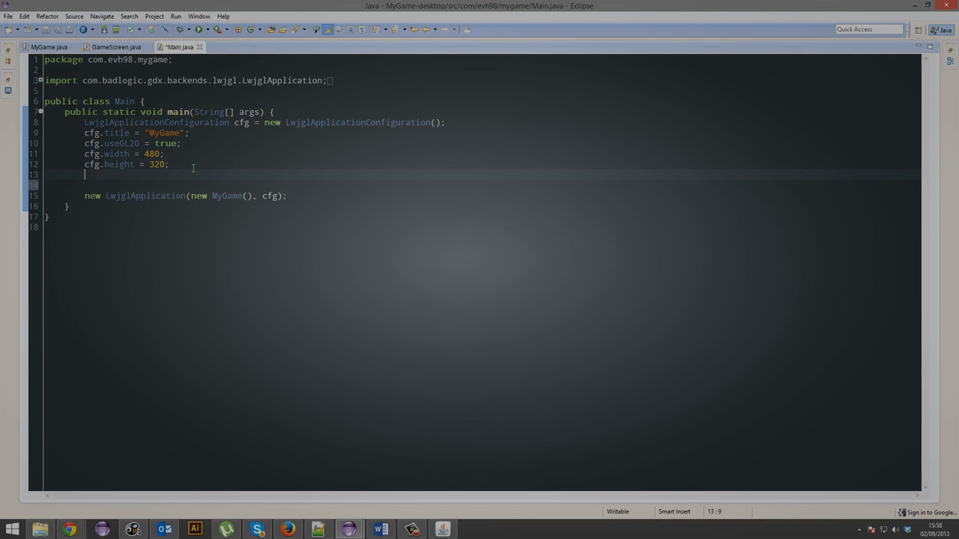
text(cfg.re)
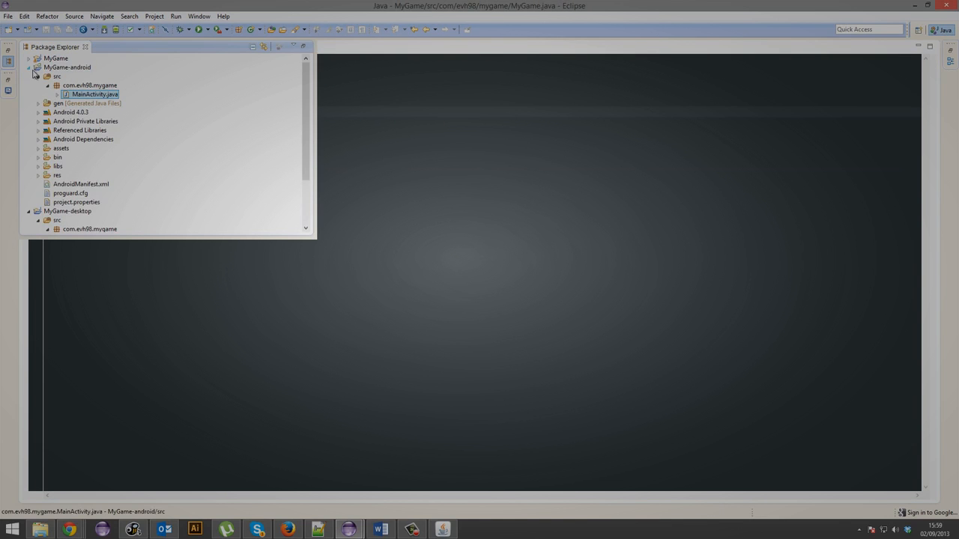
click(50, 57)
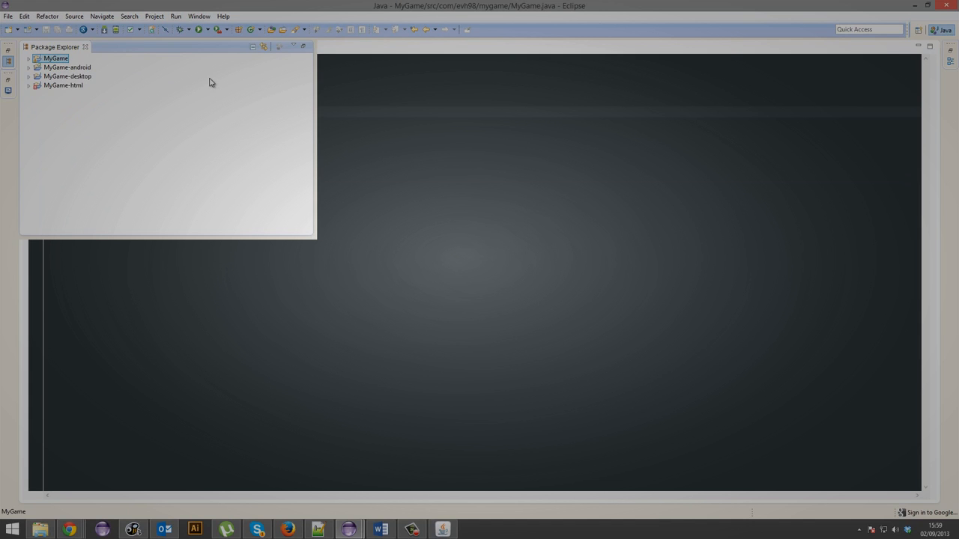
mouse_move(208, 81)
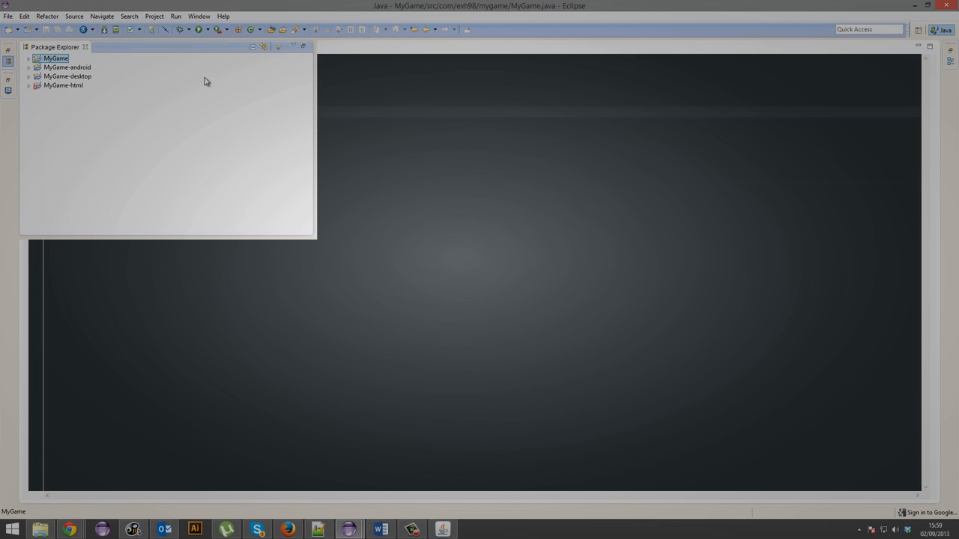
click(67, 76)
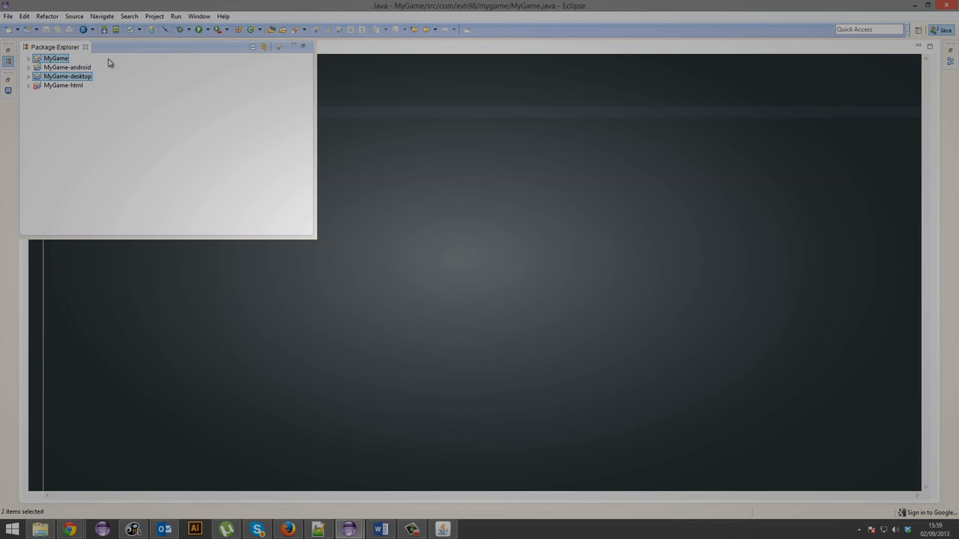
click(68, 76)
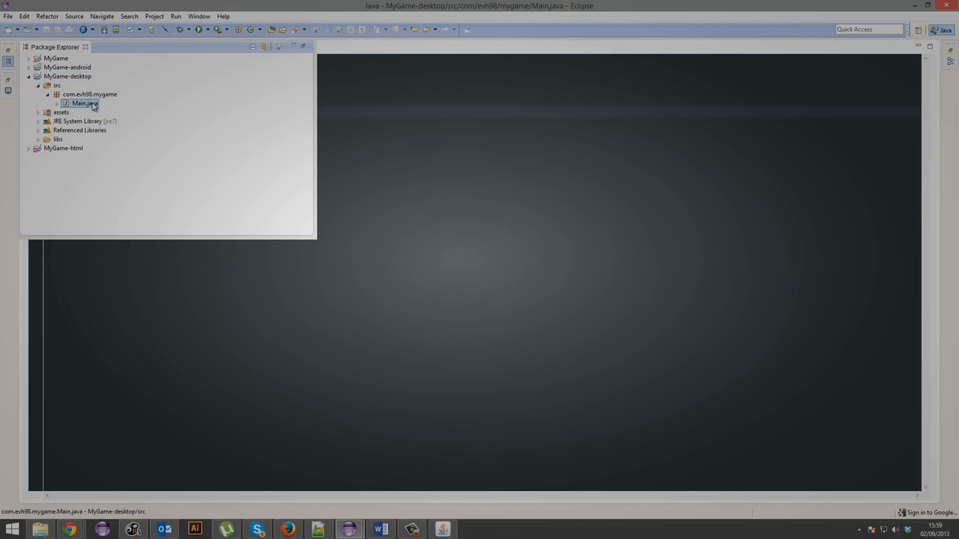
double_click(78, 103)
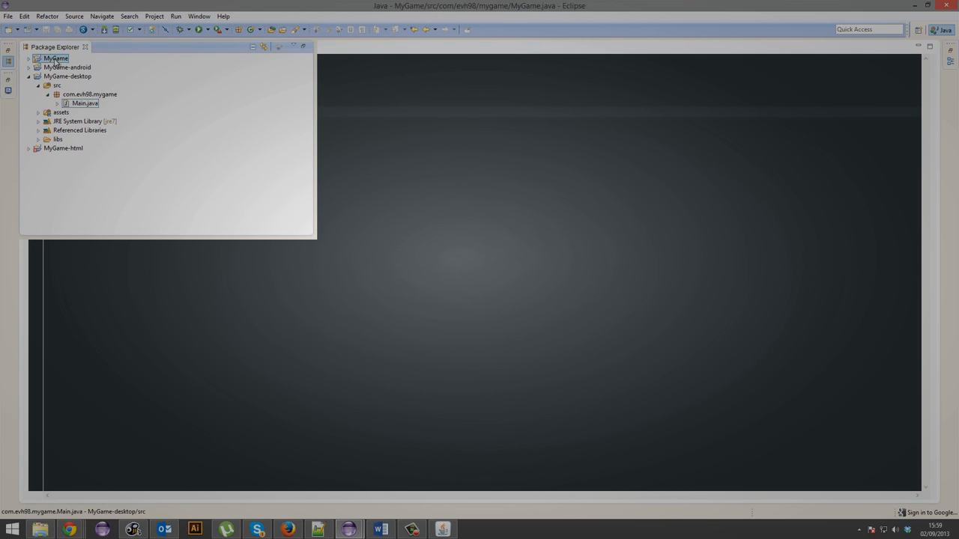
click(66, 67)
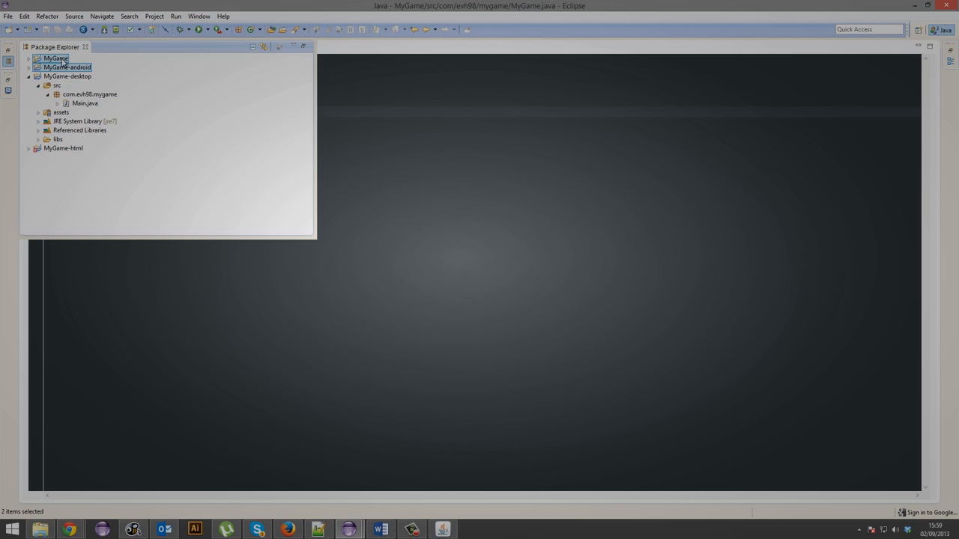
click(66, 147)
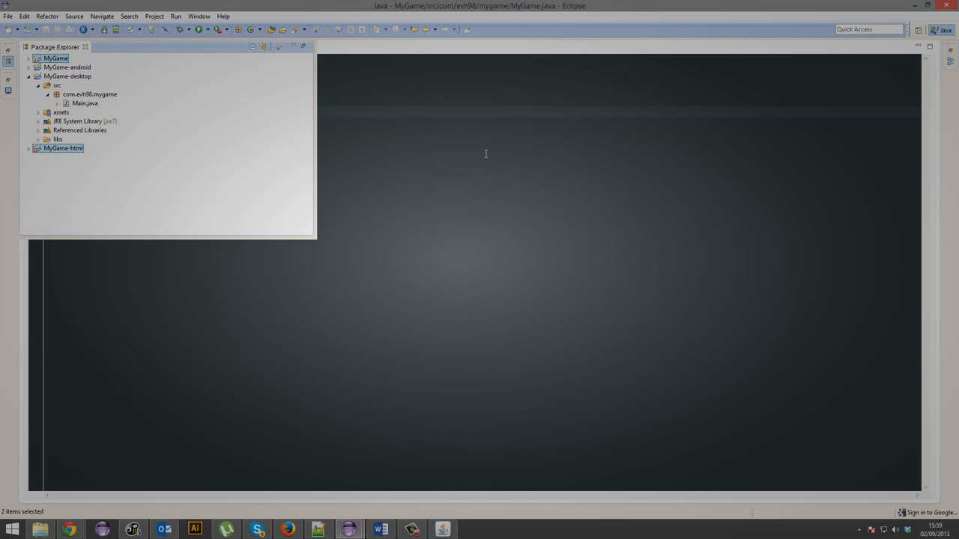
click(93, 94)
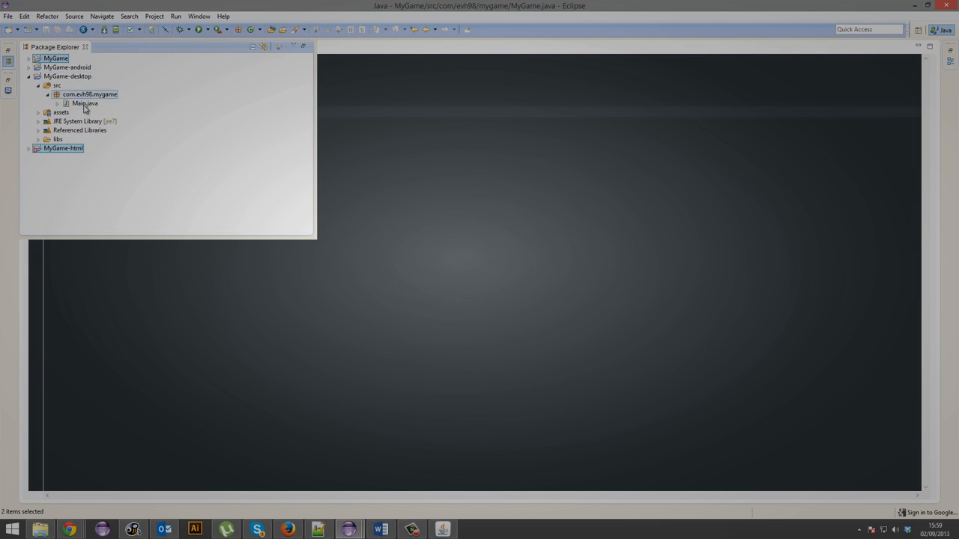
click(83, 103)
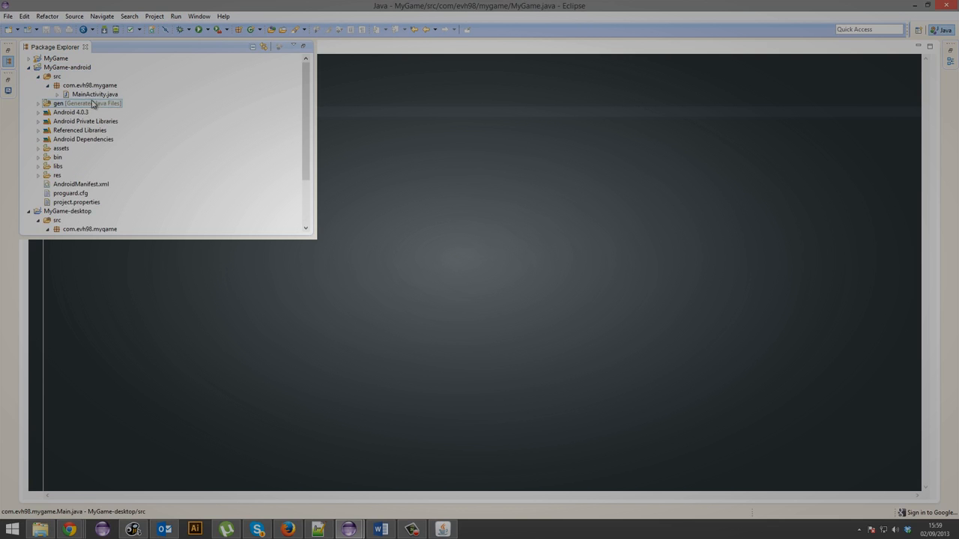
Step: Open MainActivity.java, then expand the html client package and open GwtLauncher.java
double_click(96, 93)
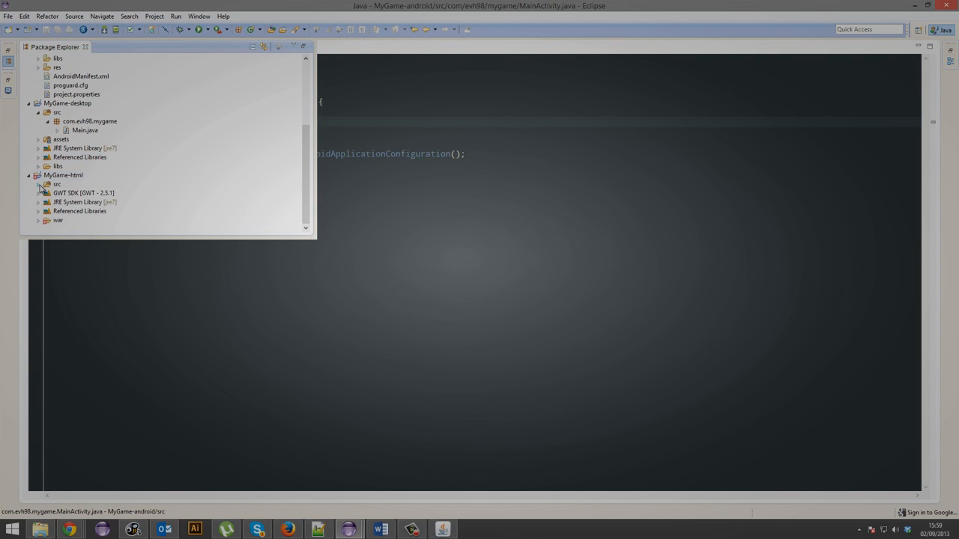
click(39, 184)
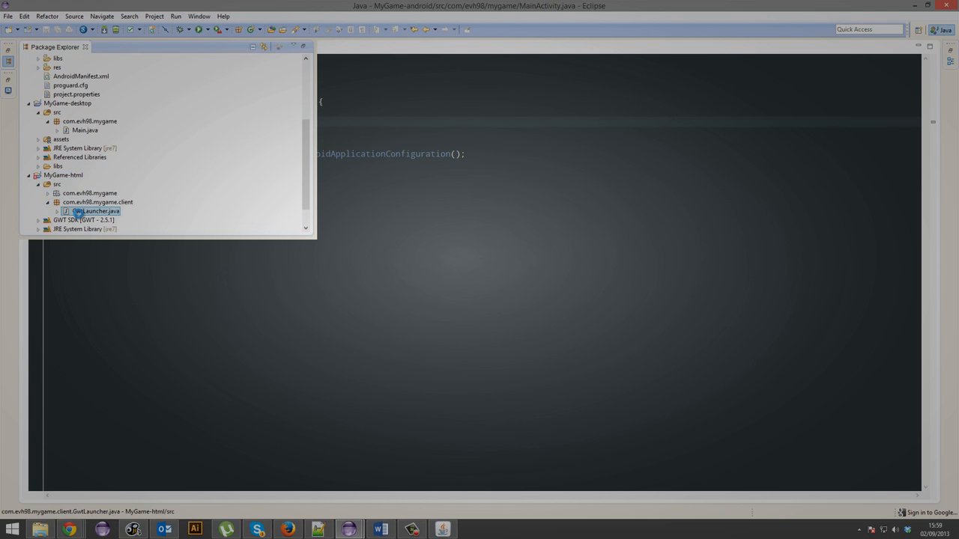
double_click(90, 211)
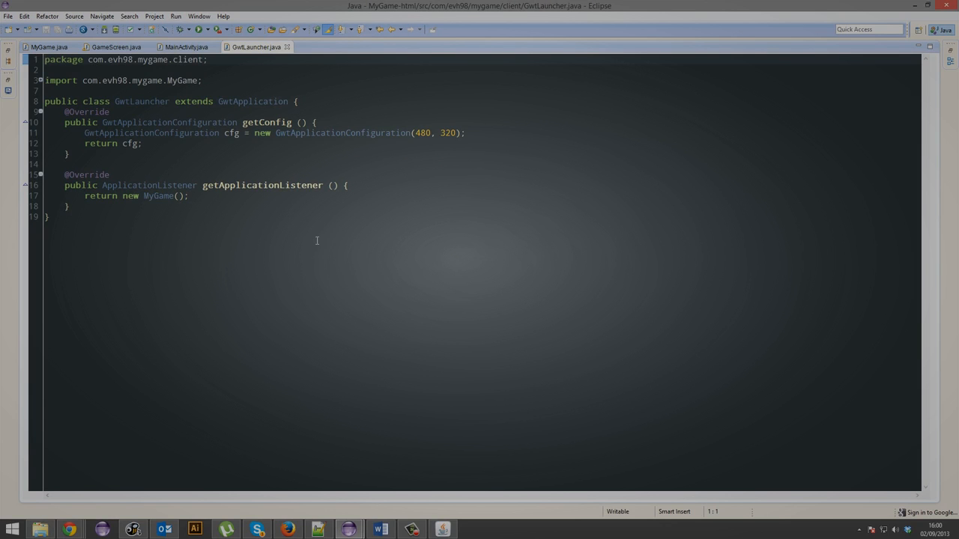
mouse_move(252, 232)
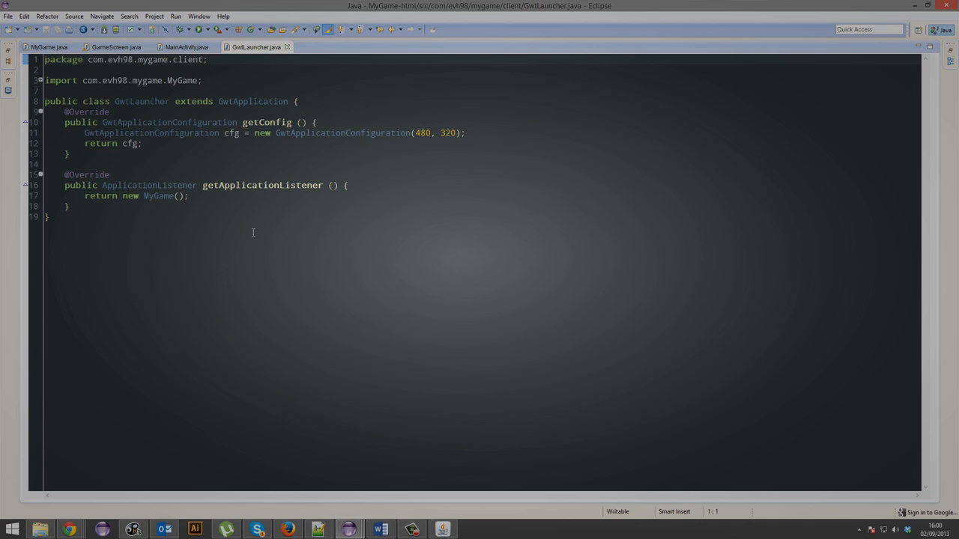